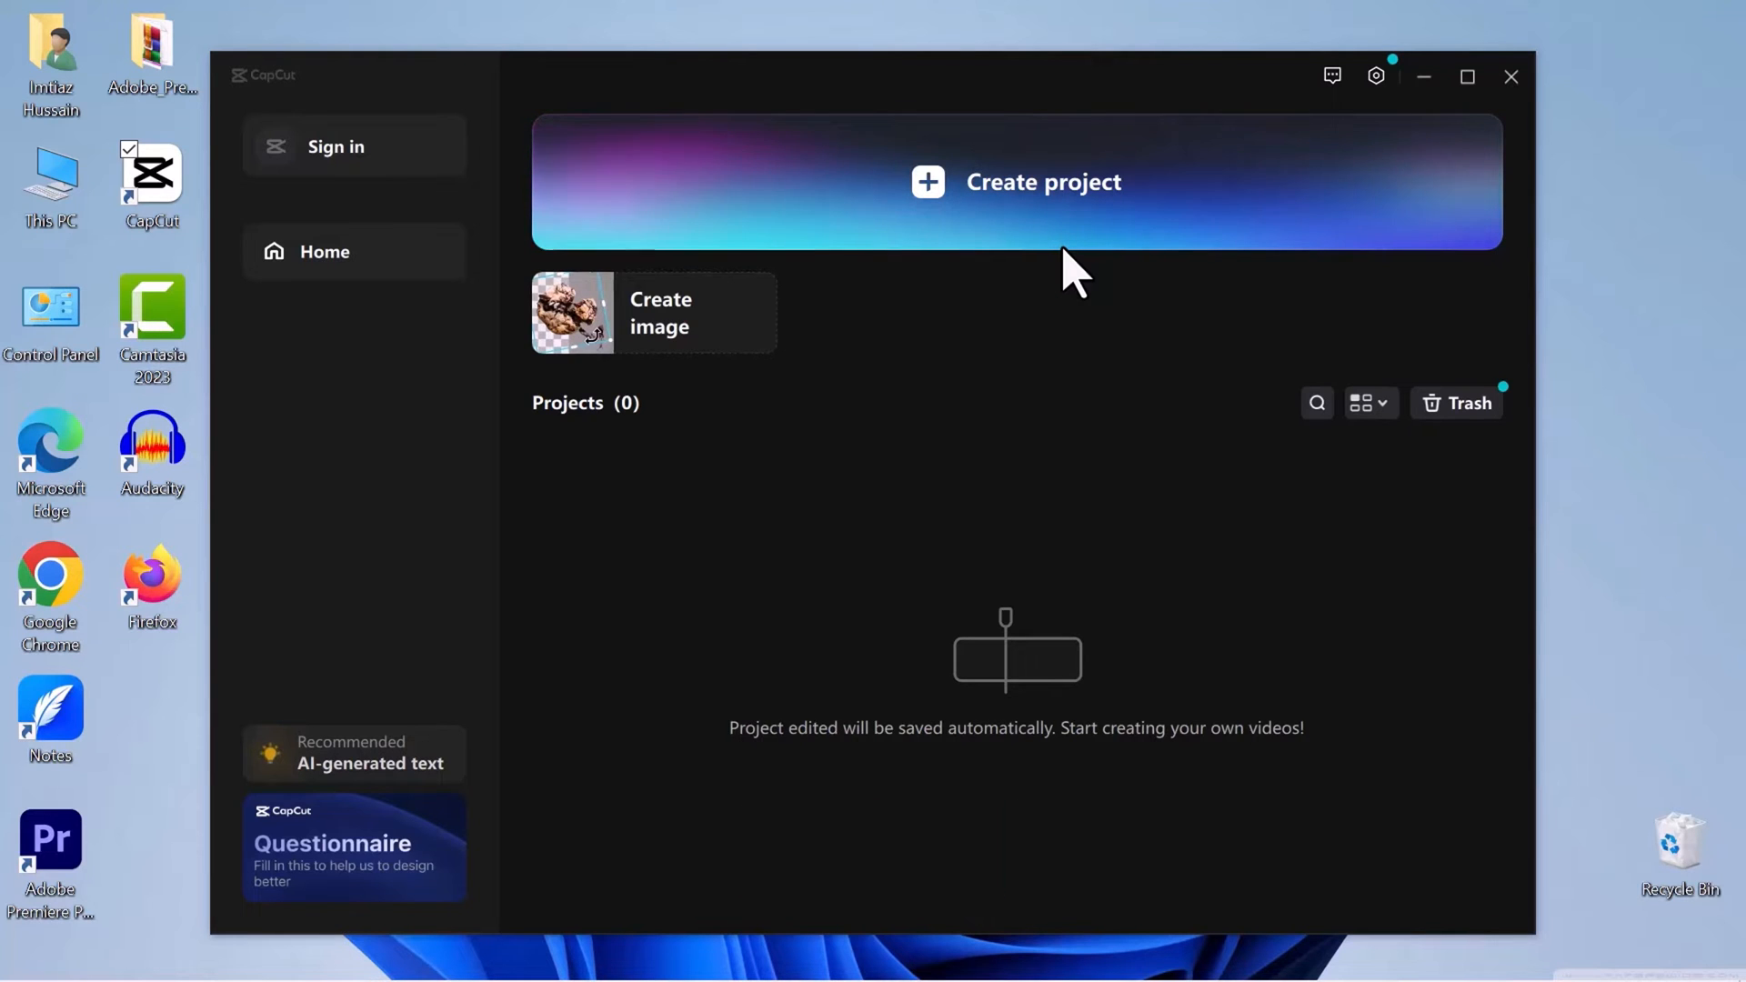
Start a new empty project from the CapCut home screen
left_click(1510, 76)
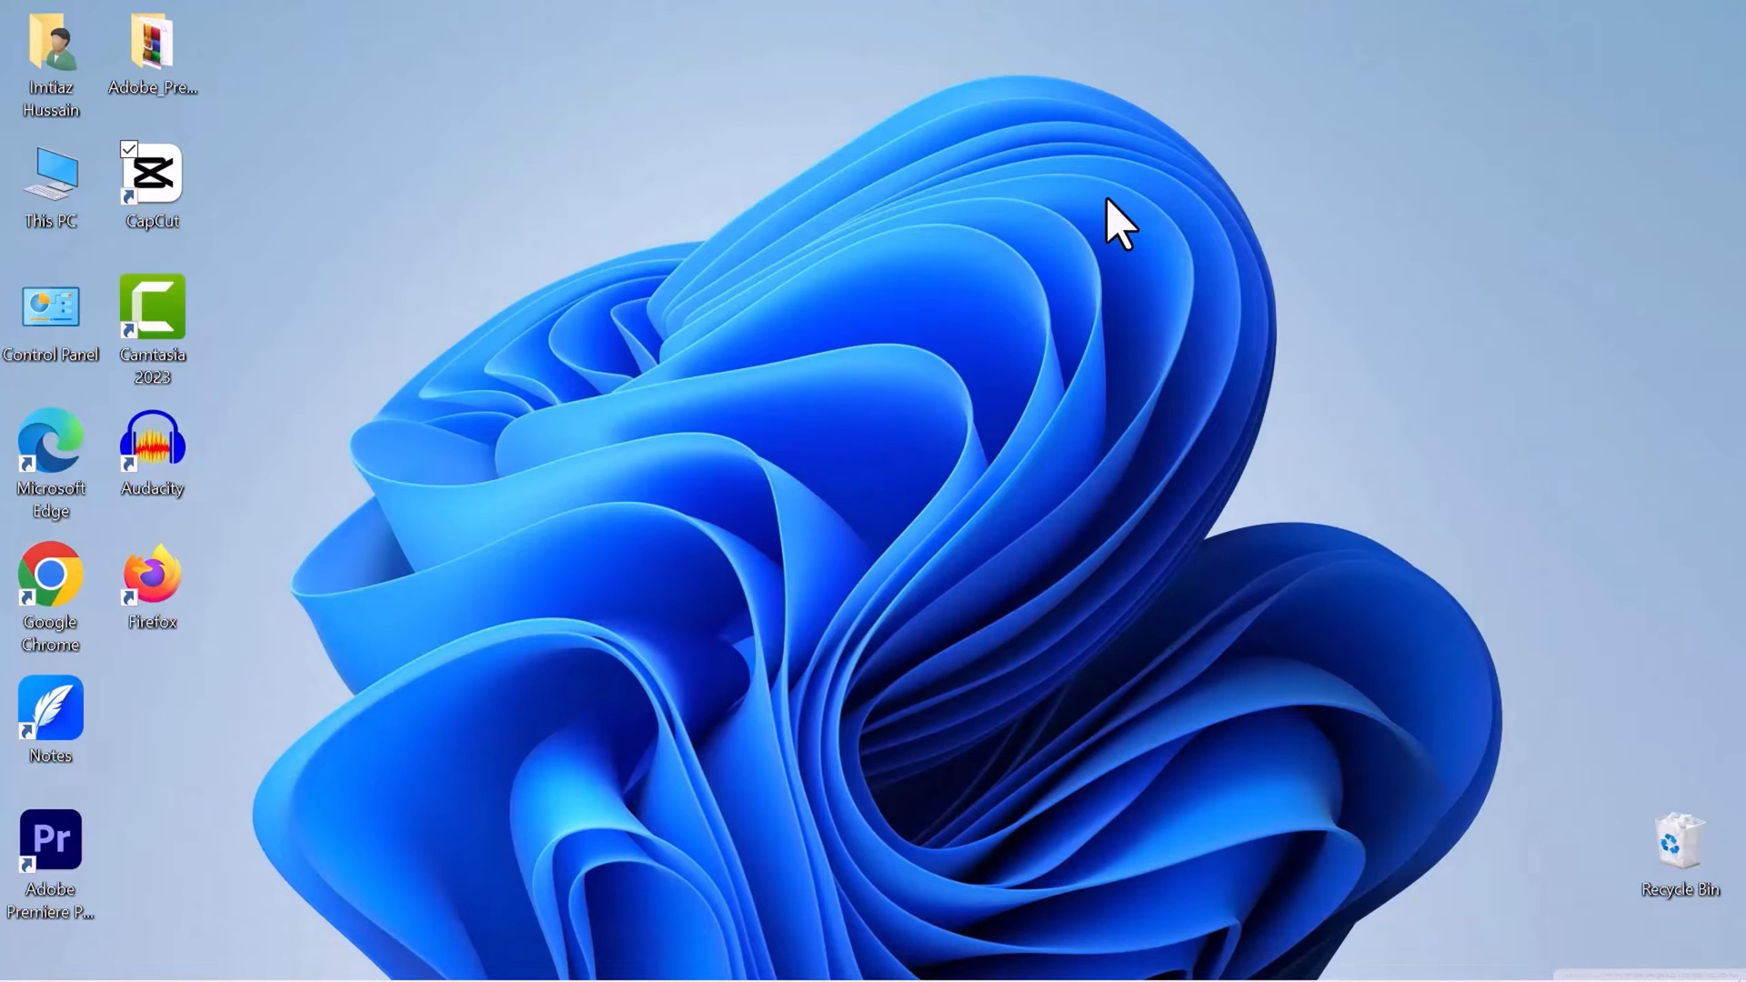
double_click(151, 174)
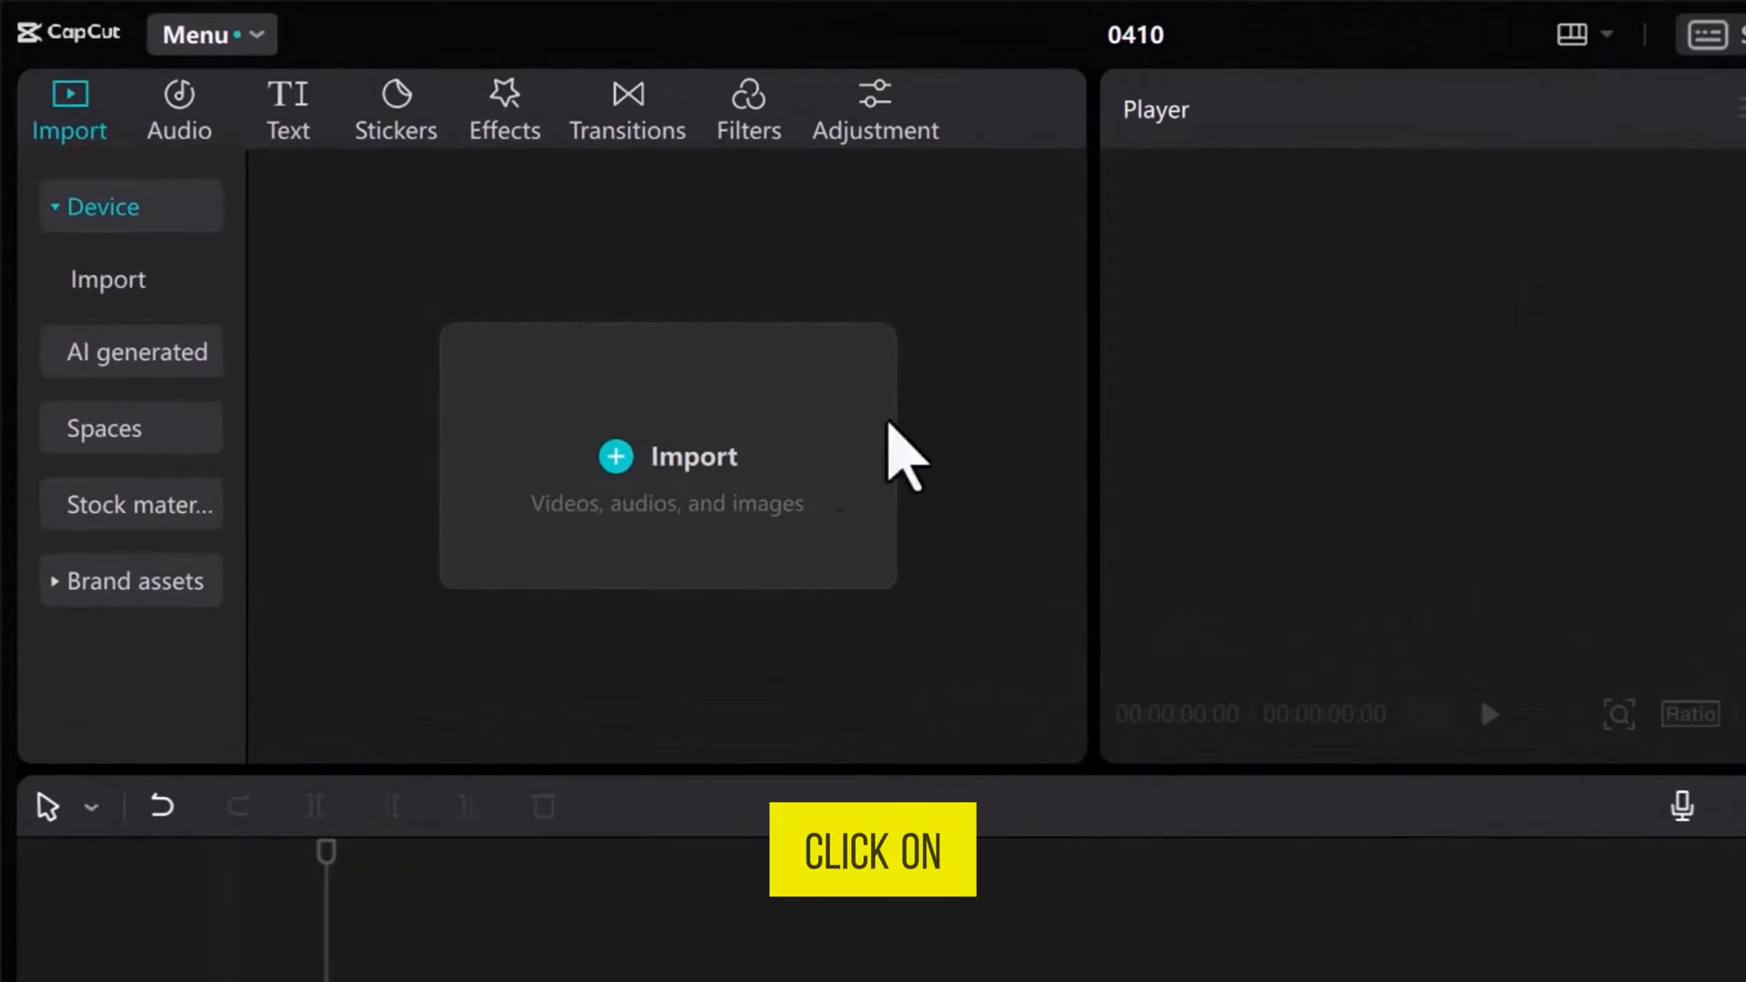
Import the leaf video from Downloads > New folder (2) into the project media
left_click(668, 455)
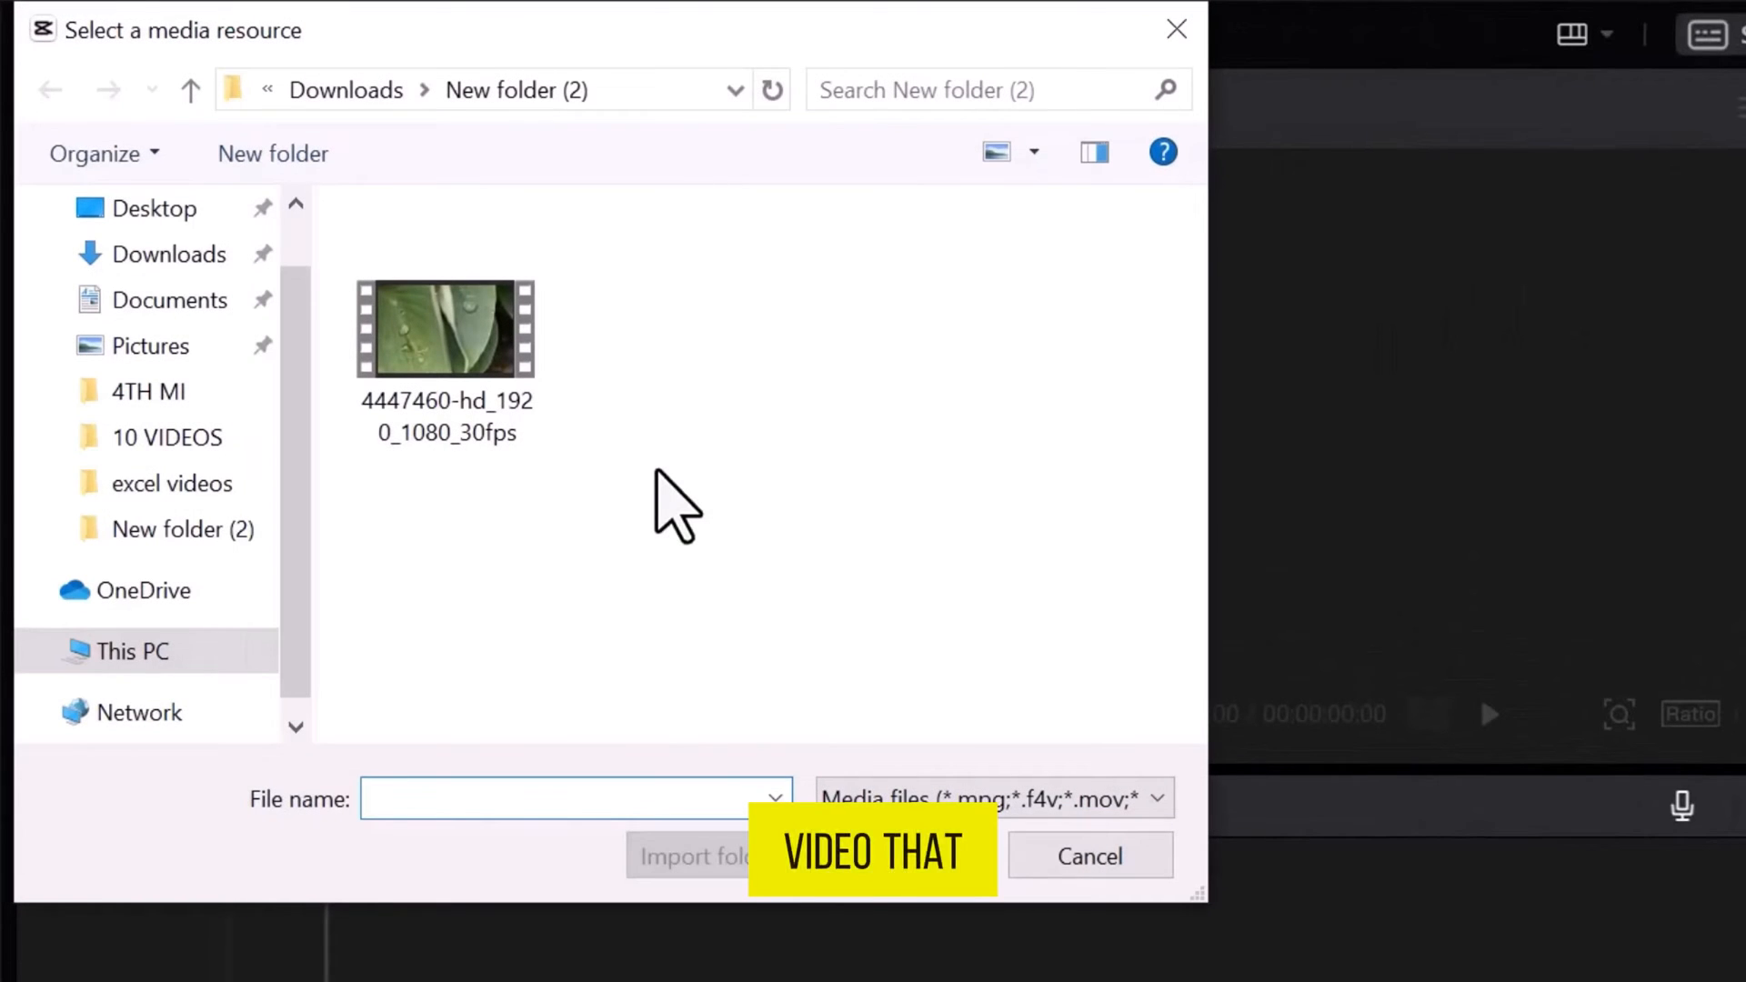
left_click(443, 329)
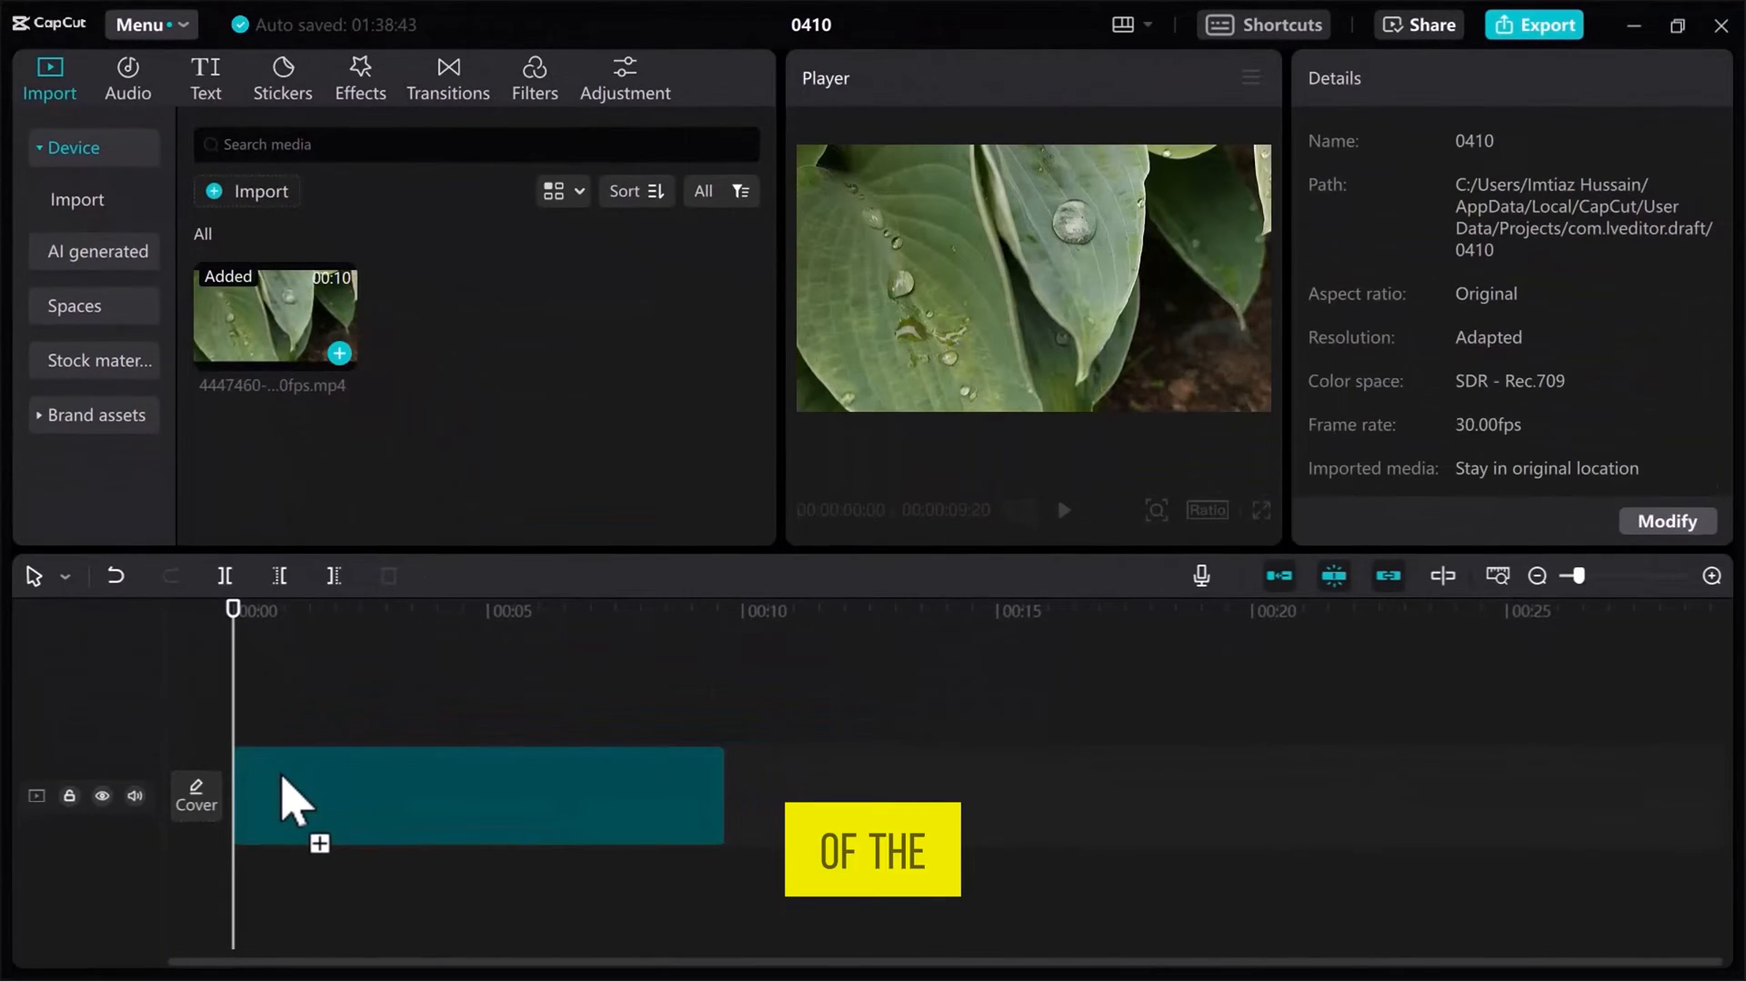
Trim the leaf clip on the timeline to 00:00:03:20 and preview the result
left_click(479, 796)
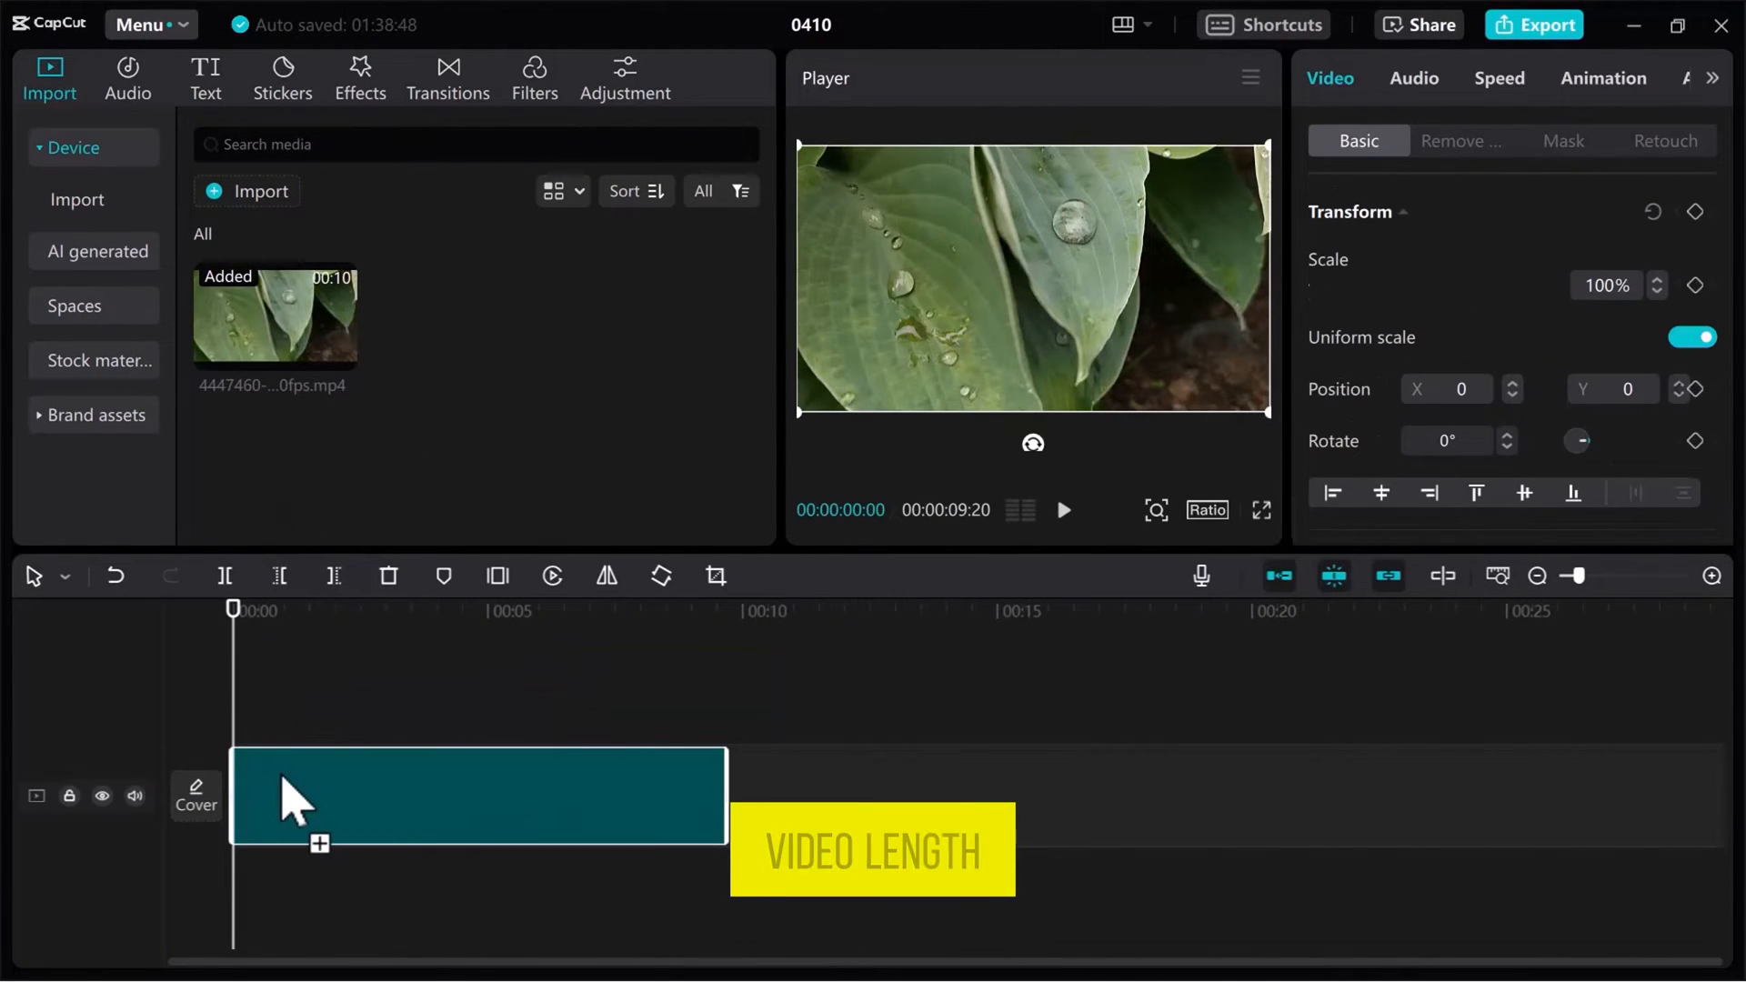
left_click(478, 797)
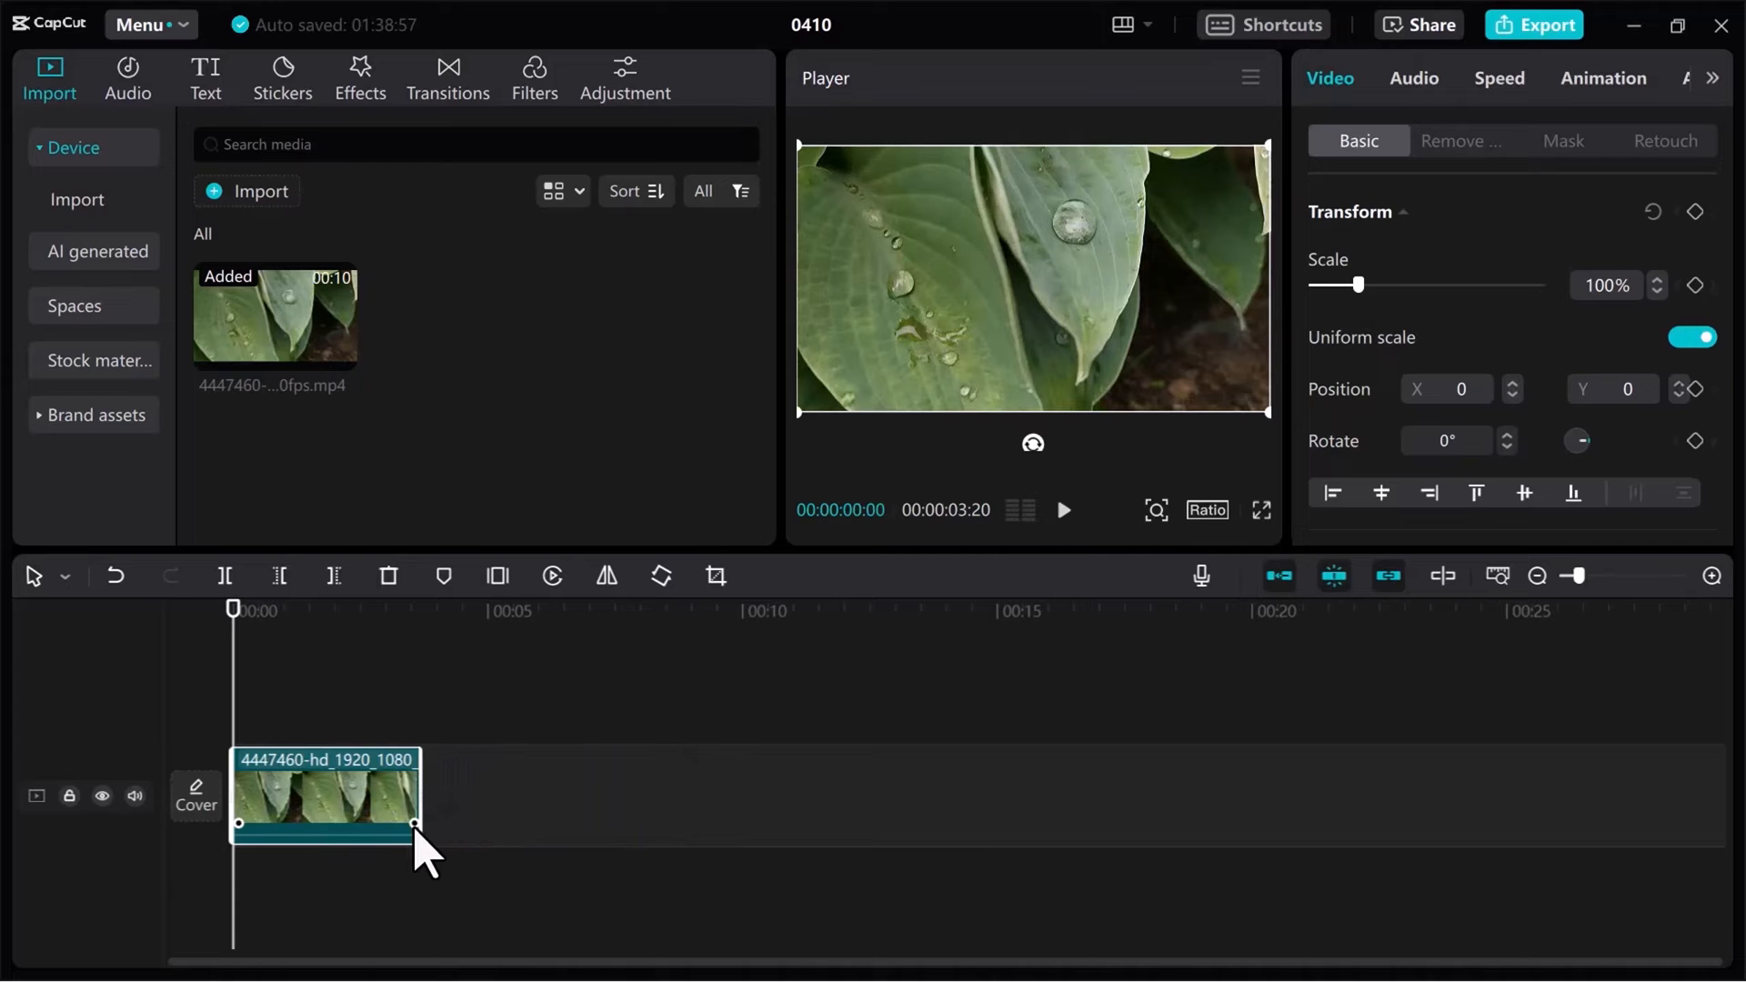
left_click(1061, 509)
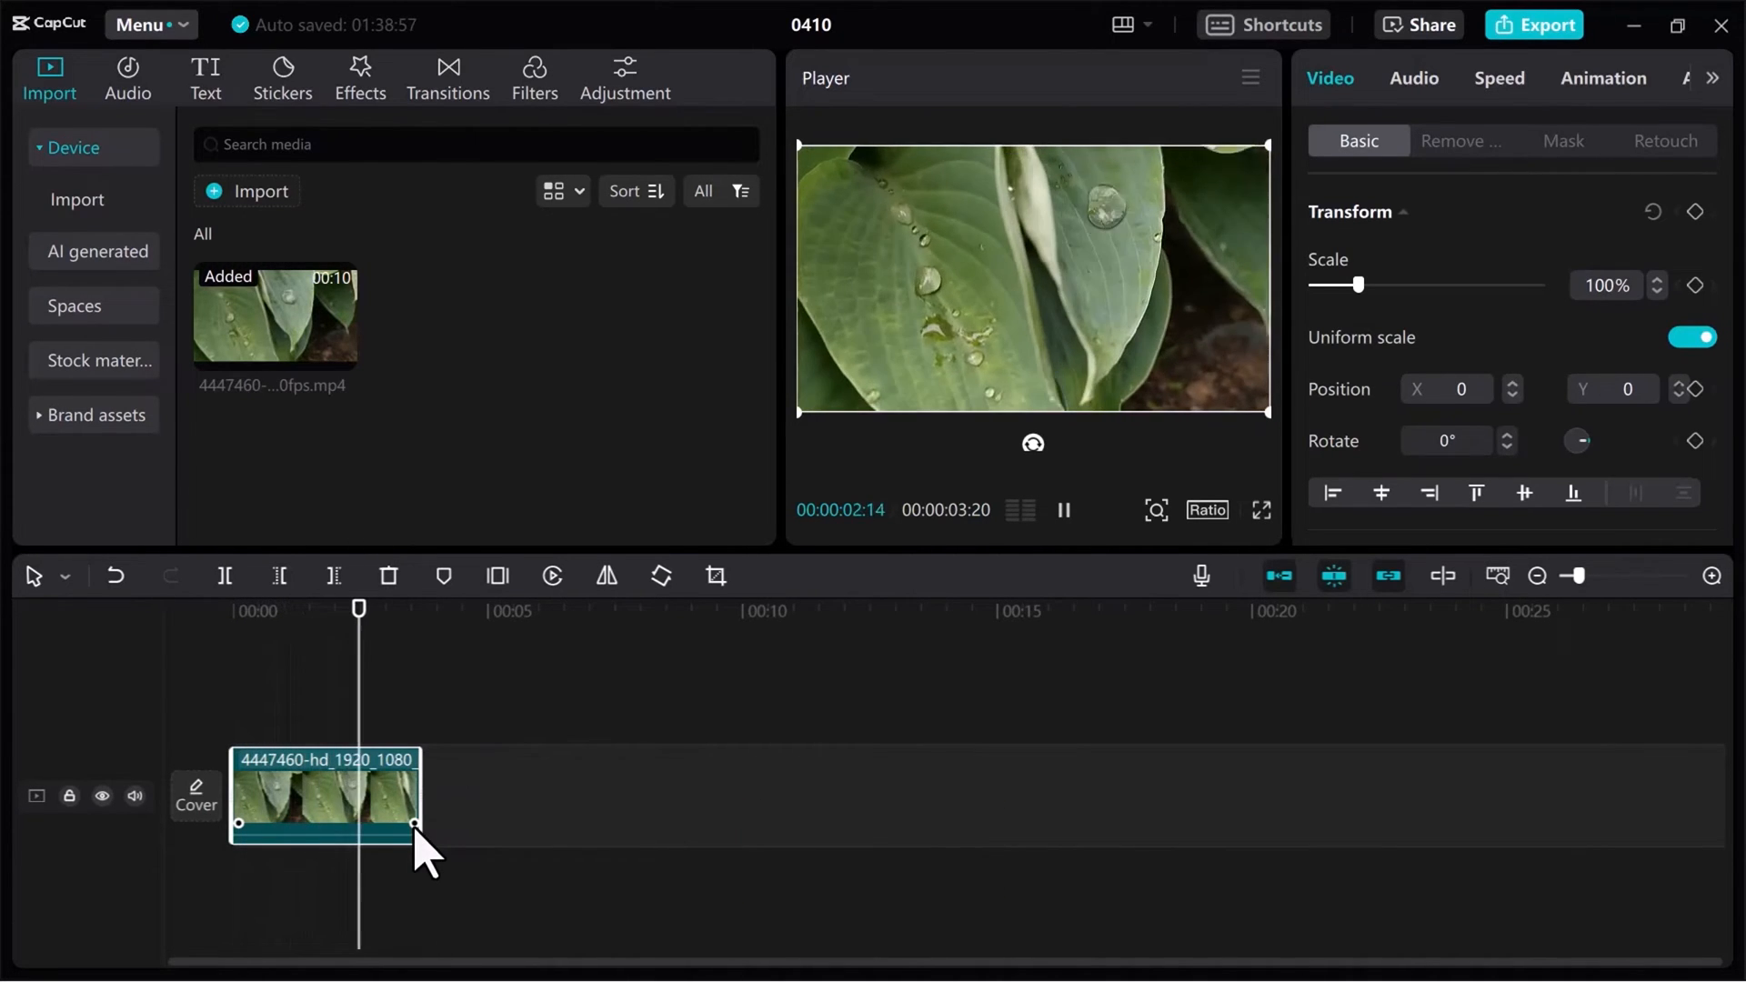
left_click(1062, 509)
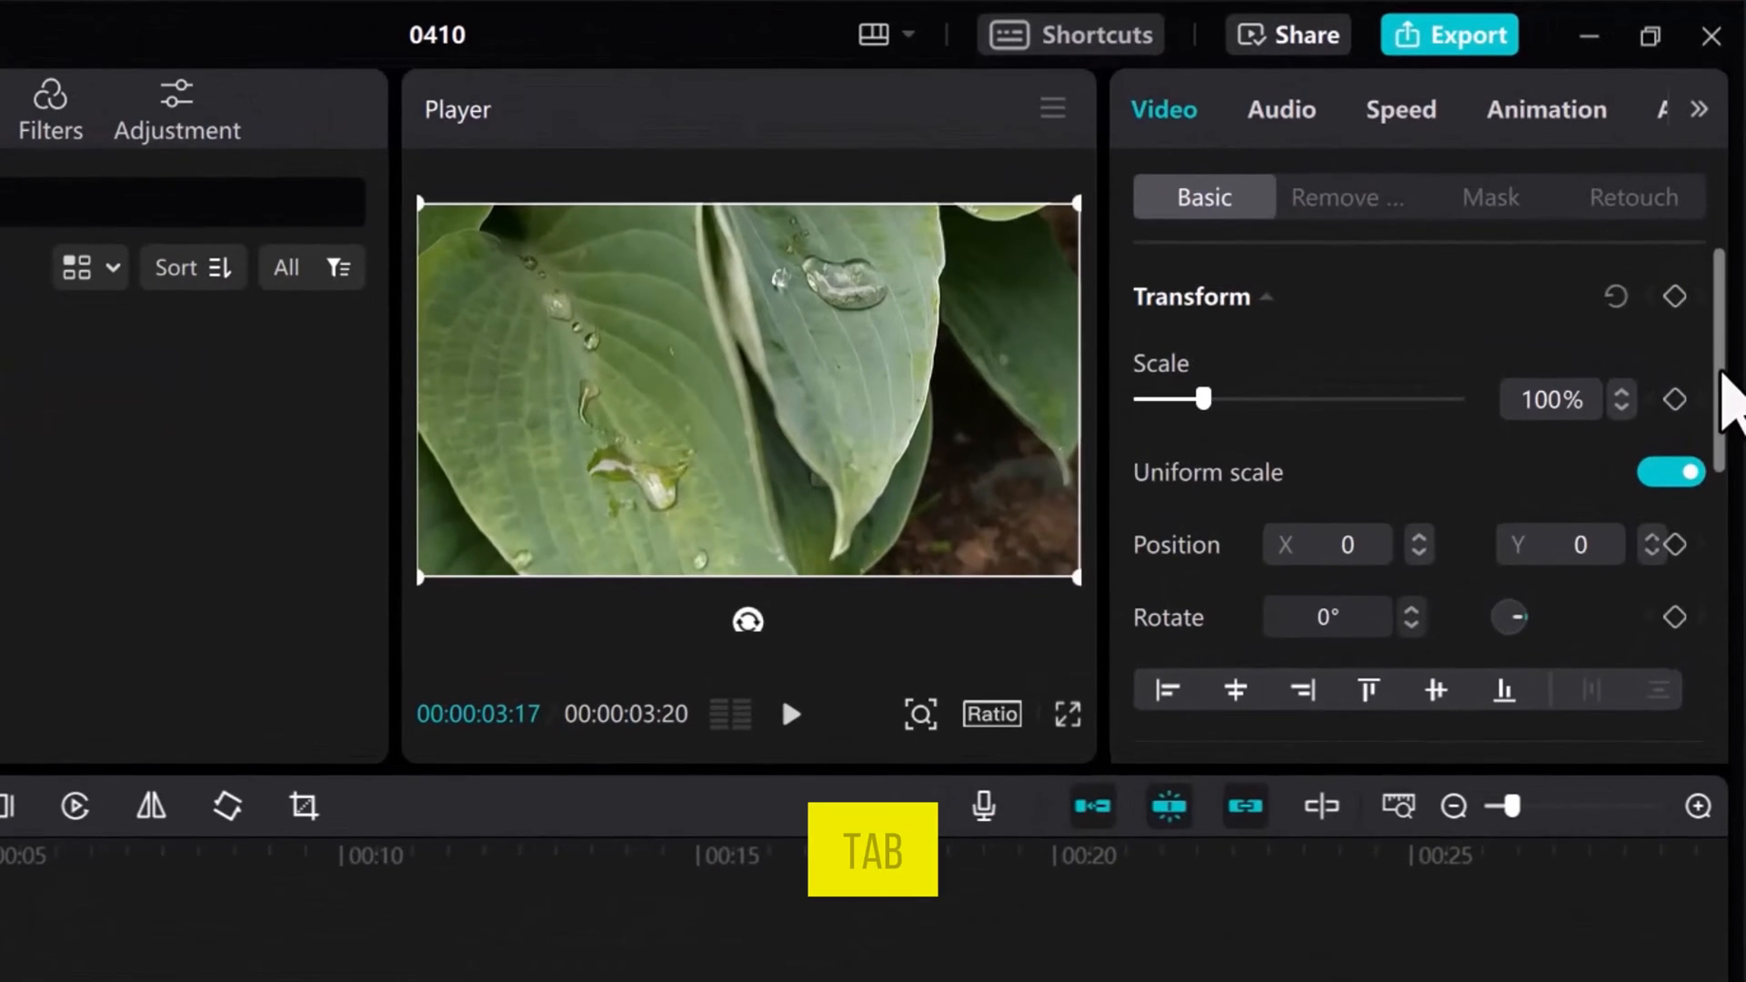
Enable Stabilize for the leaf clip in Video > Basic, Level left at Recommended
scroll("down", 3)
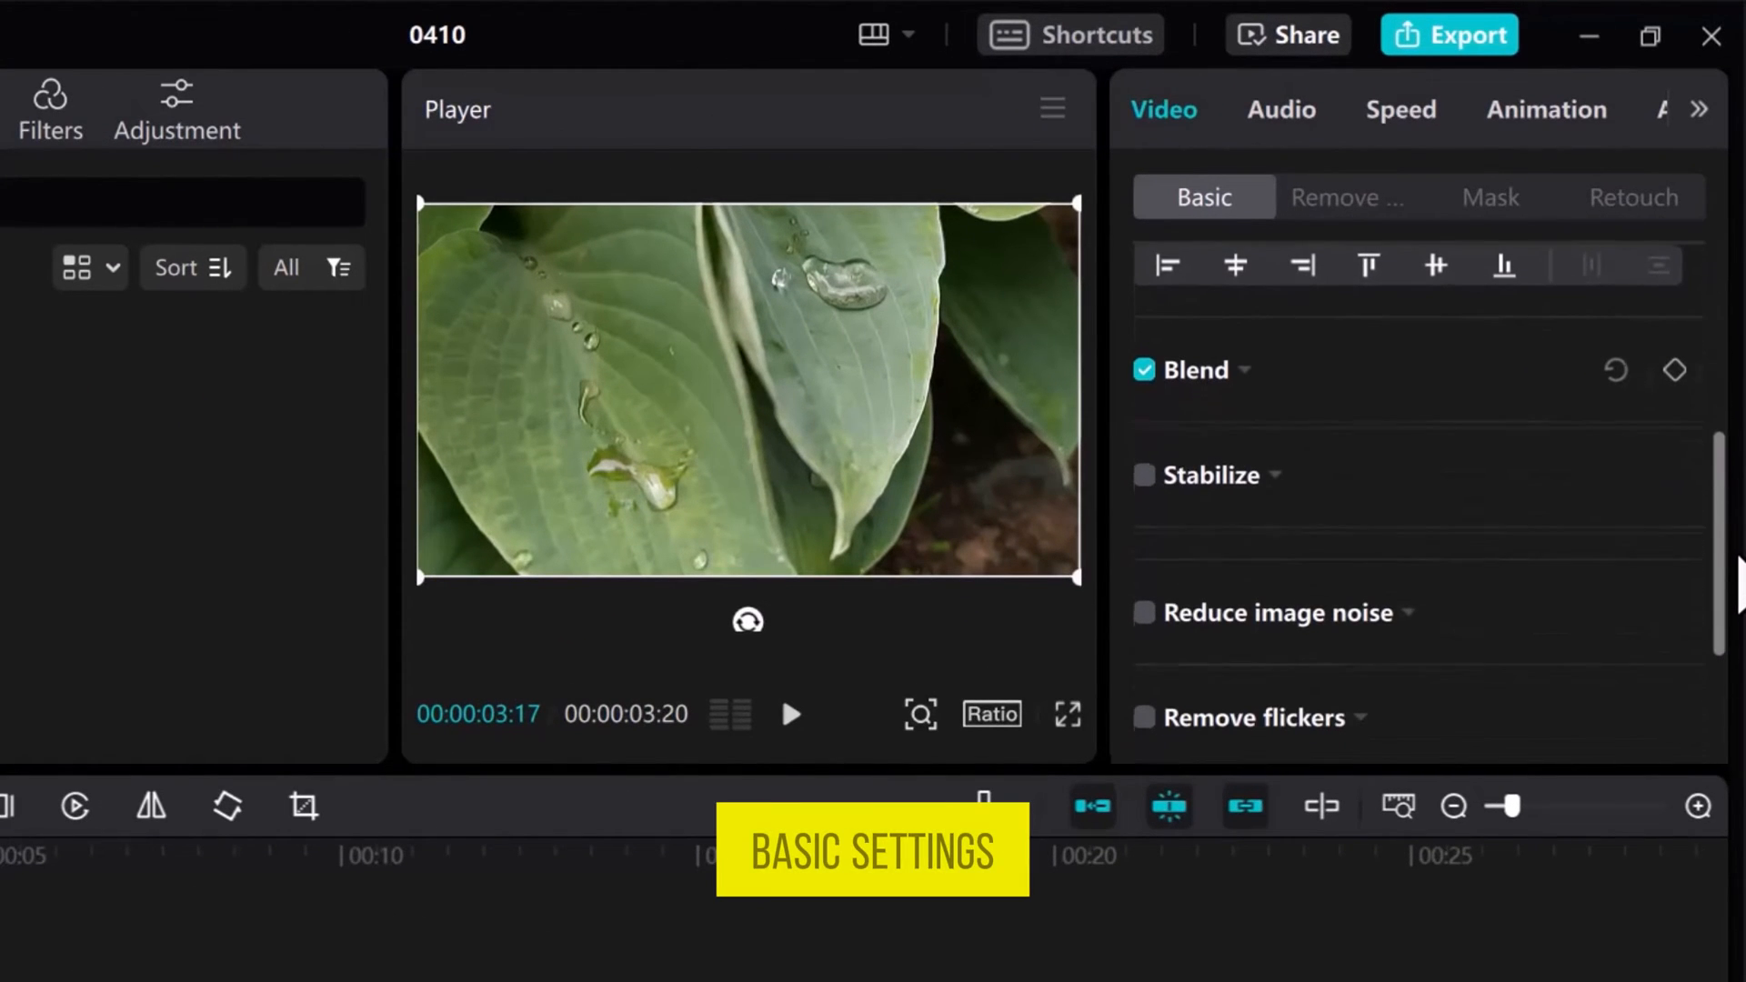
mouse_move(1222, 502)
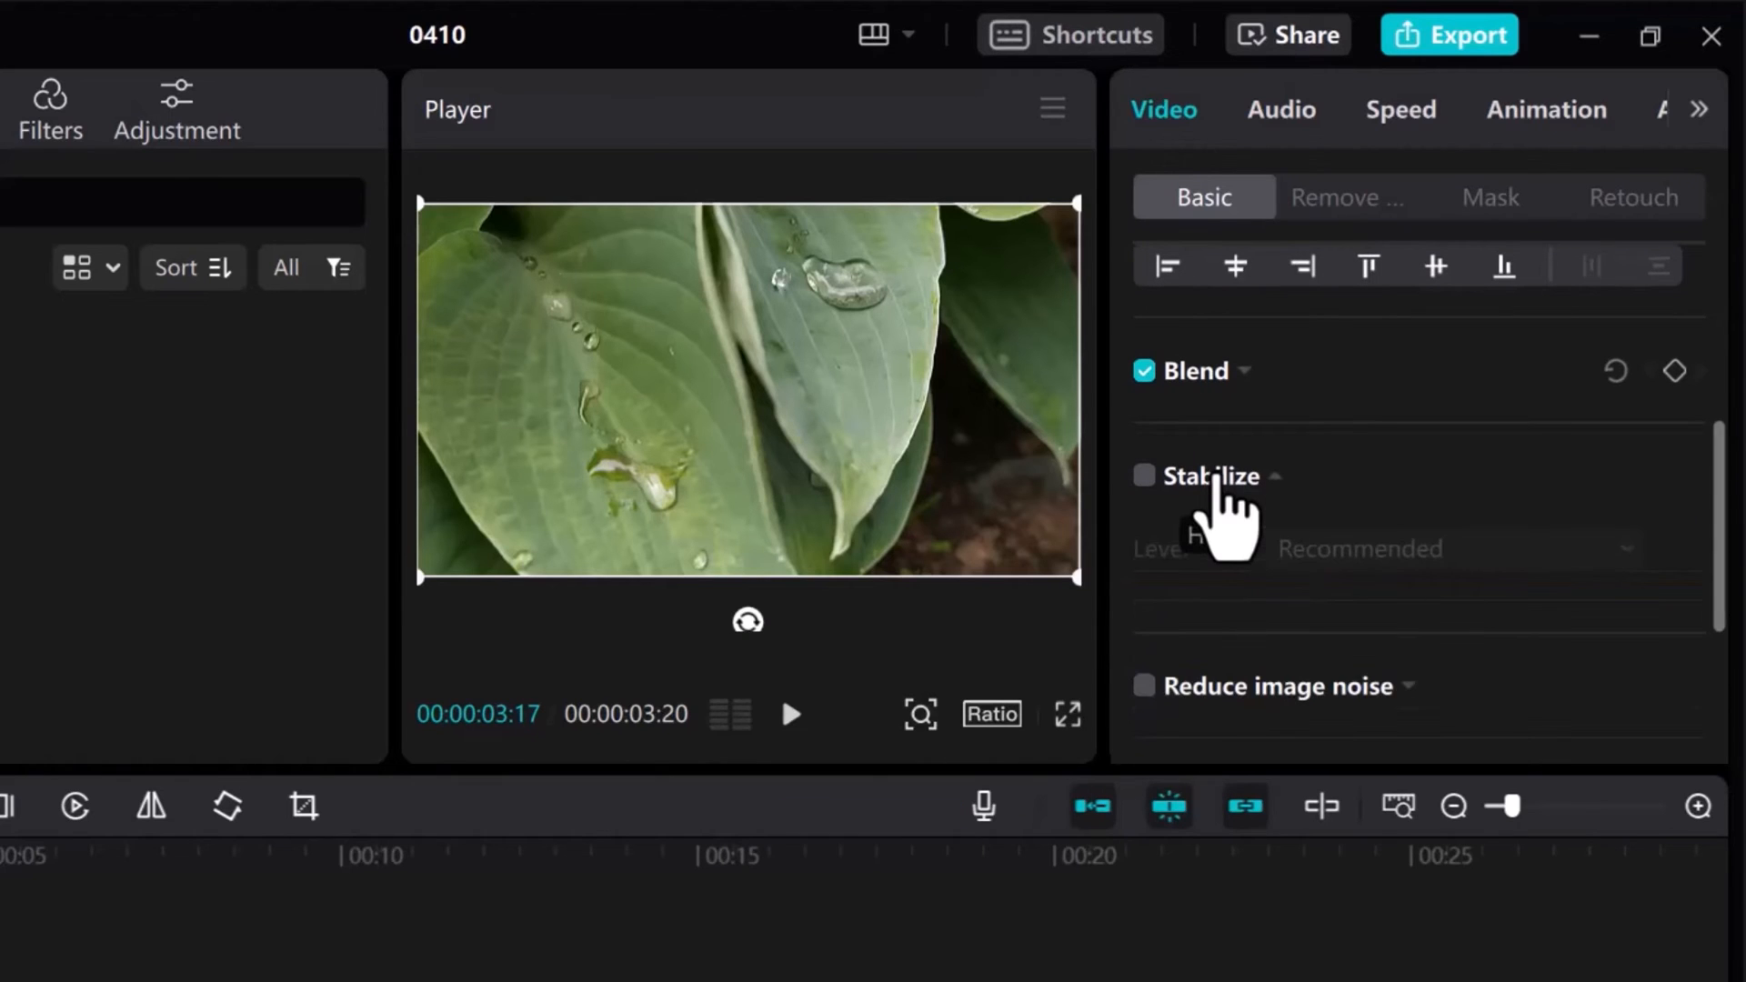
left_click(1144, 475)
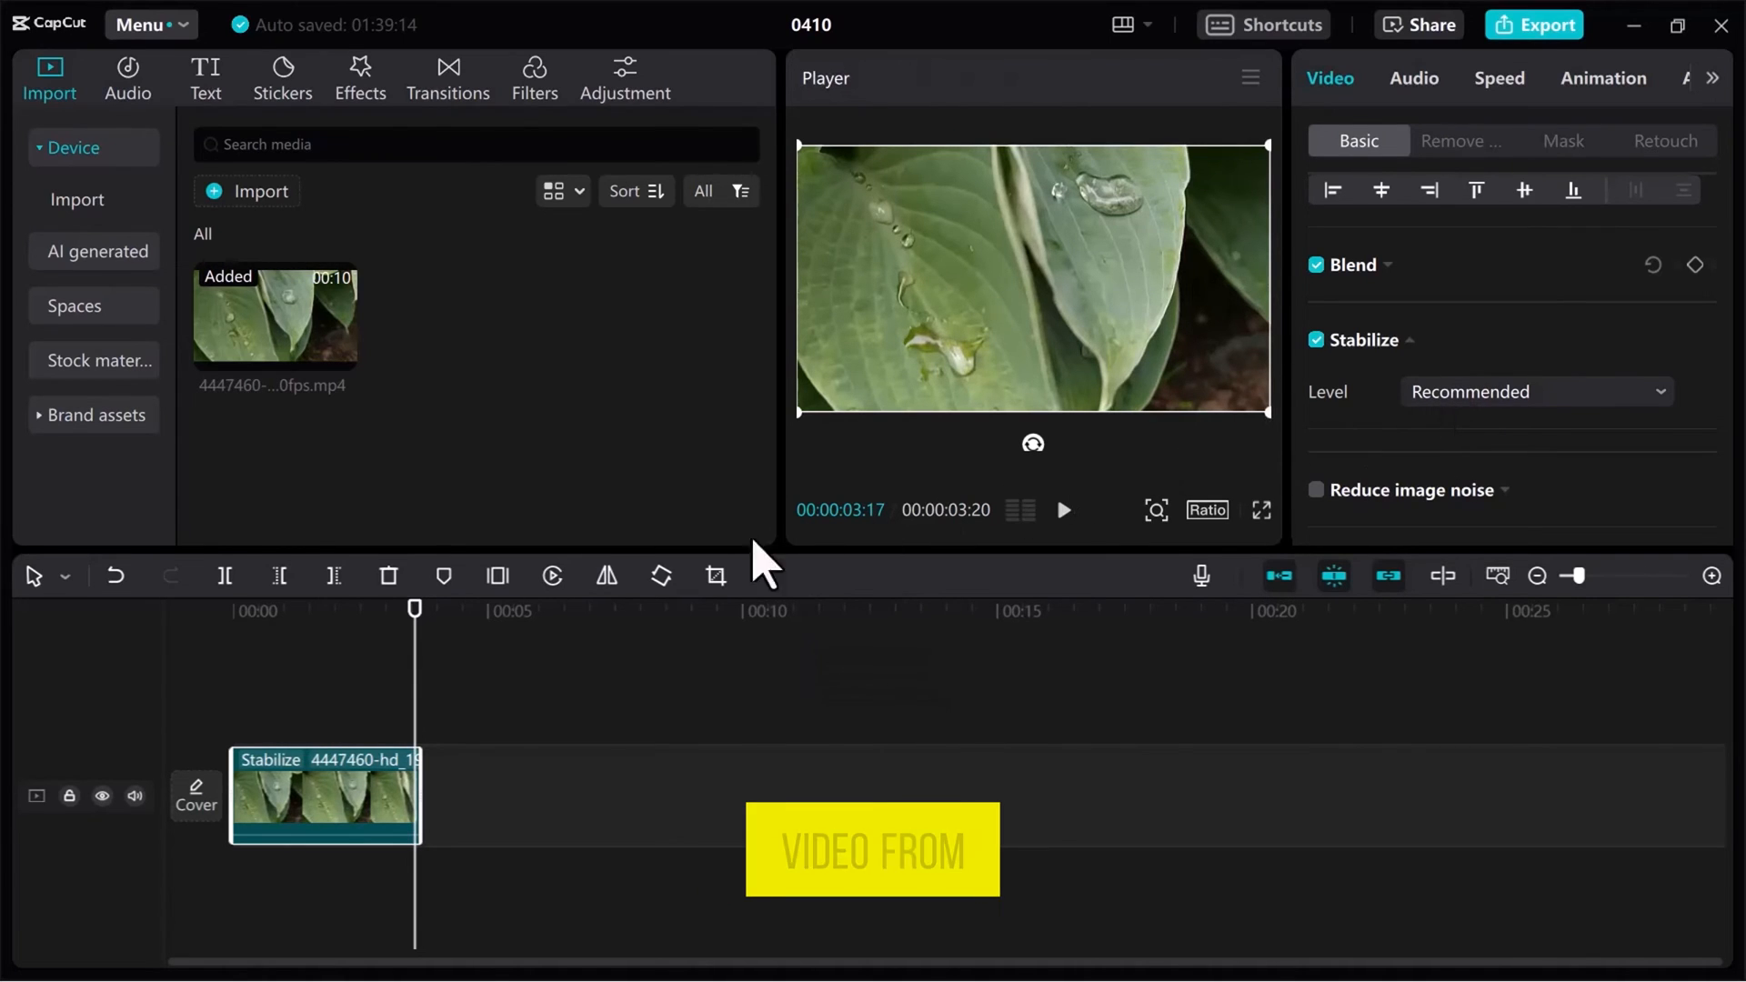
left_click(230, 609)
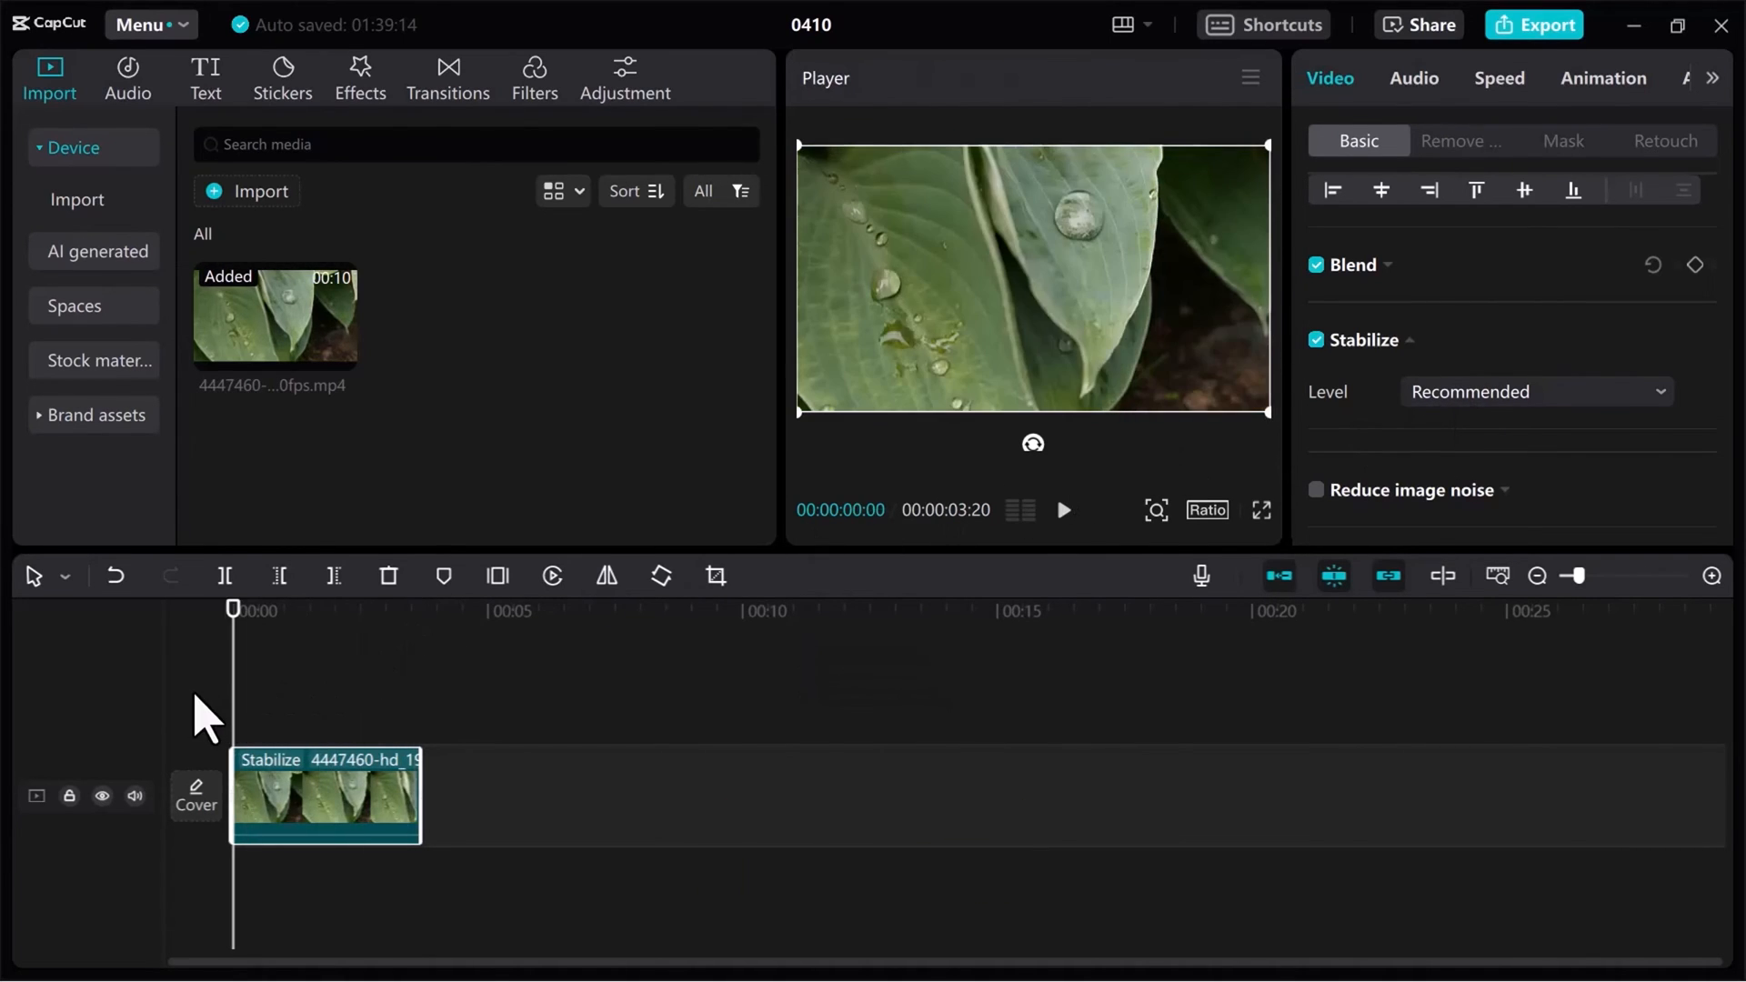
left_click(1062, 509)
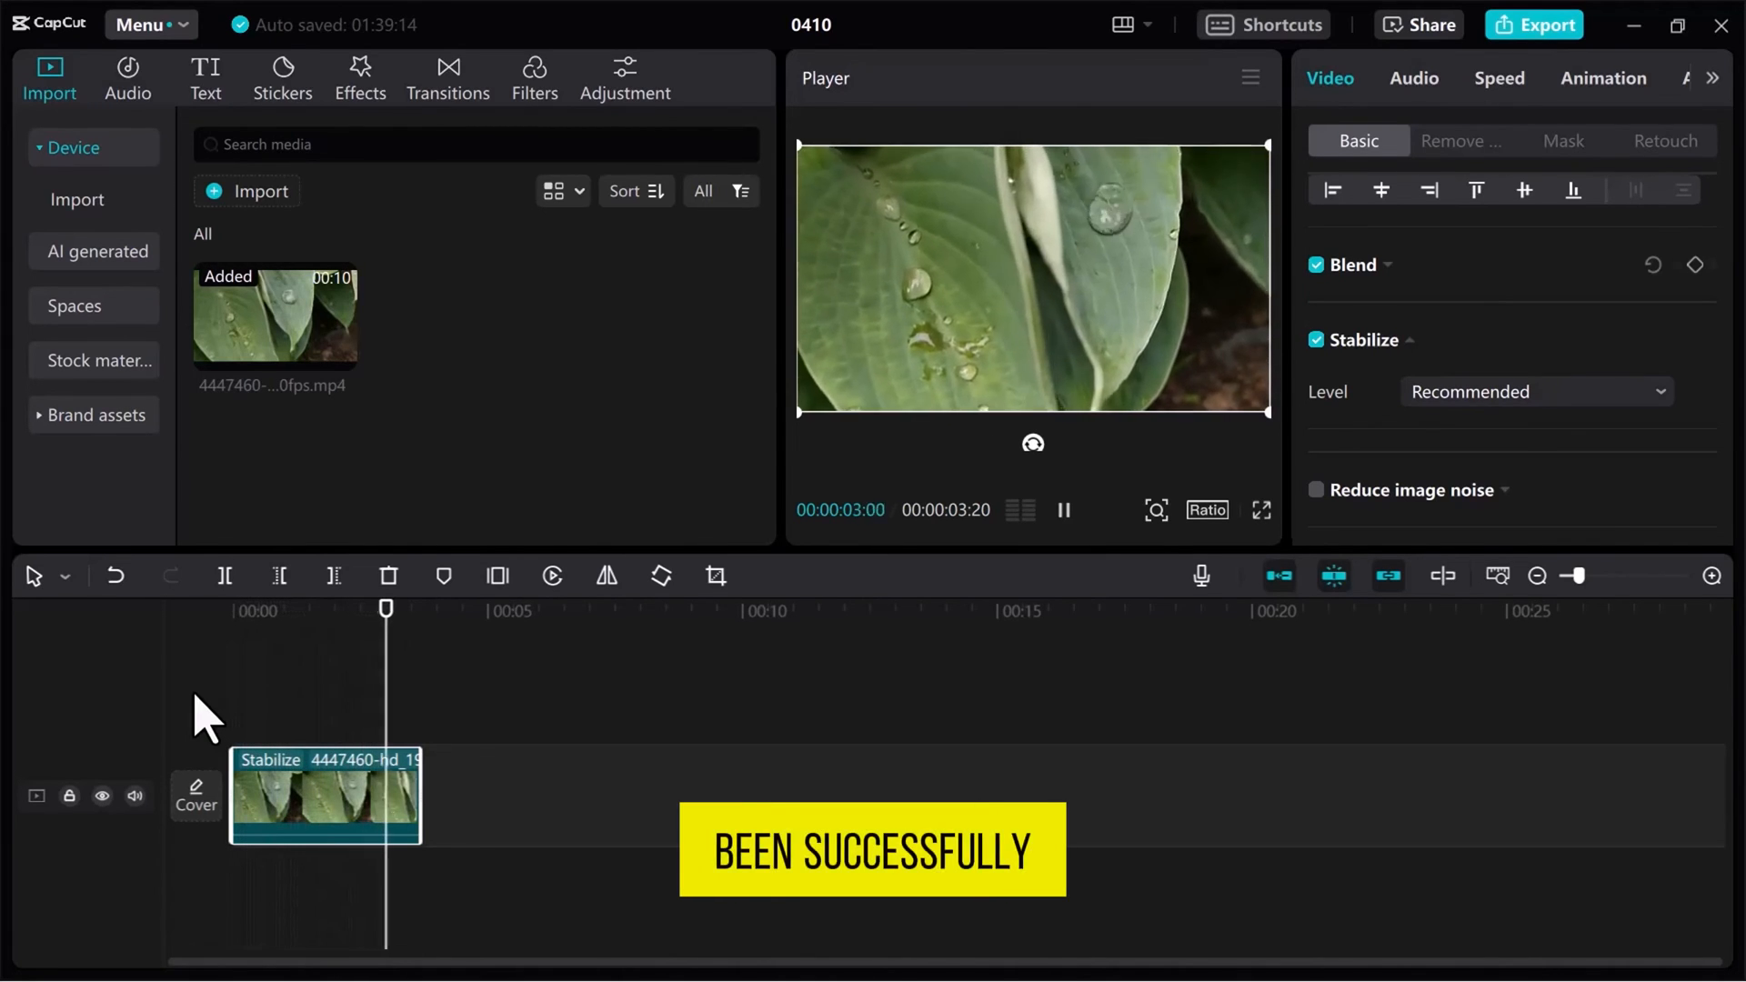
left_click(1062, 509)
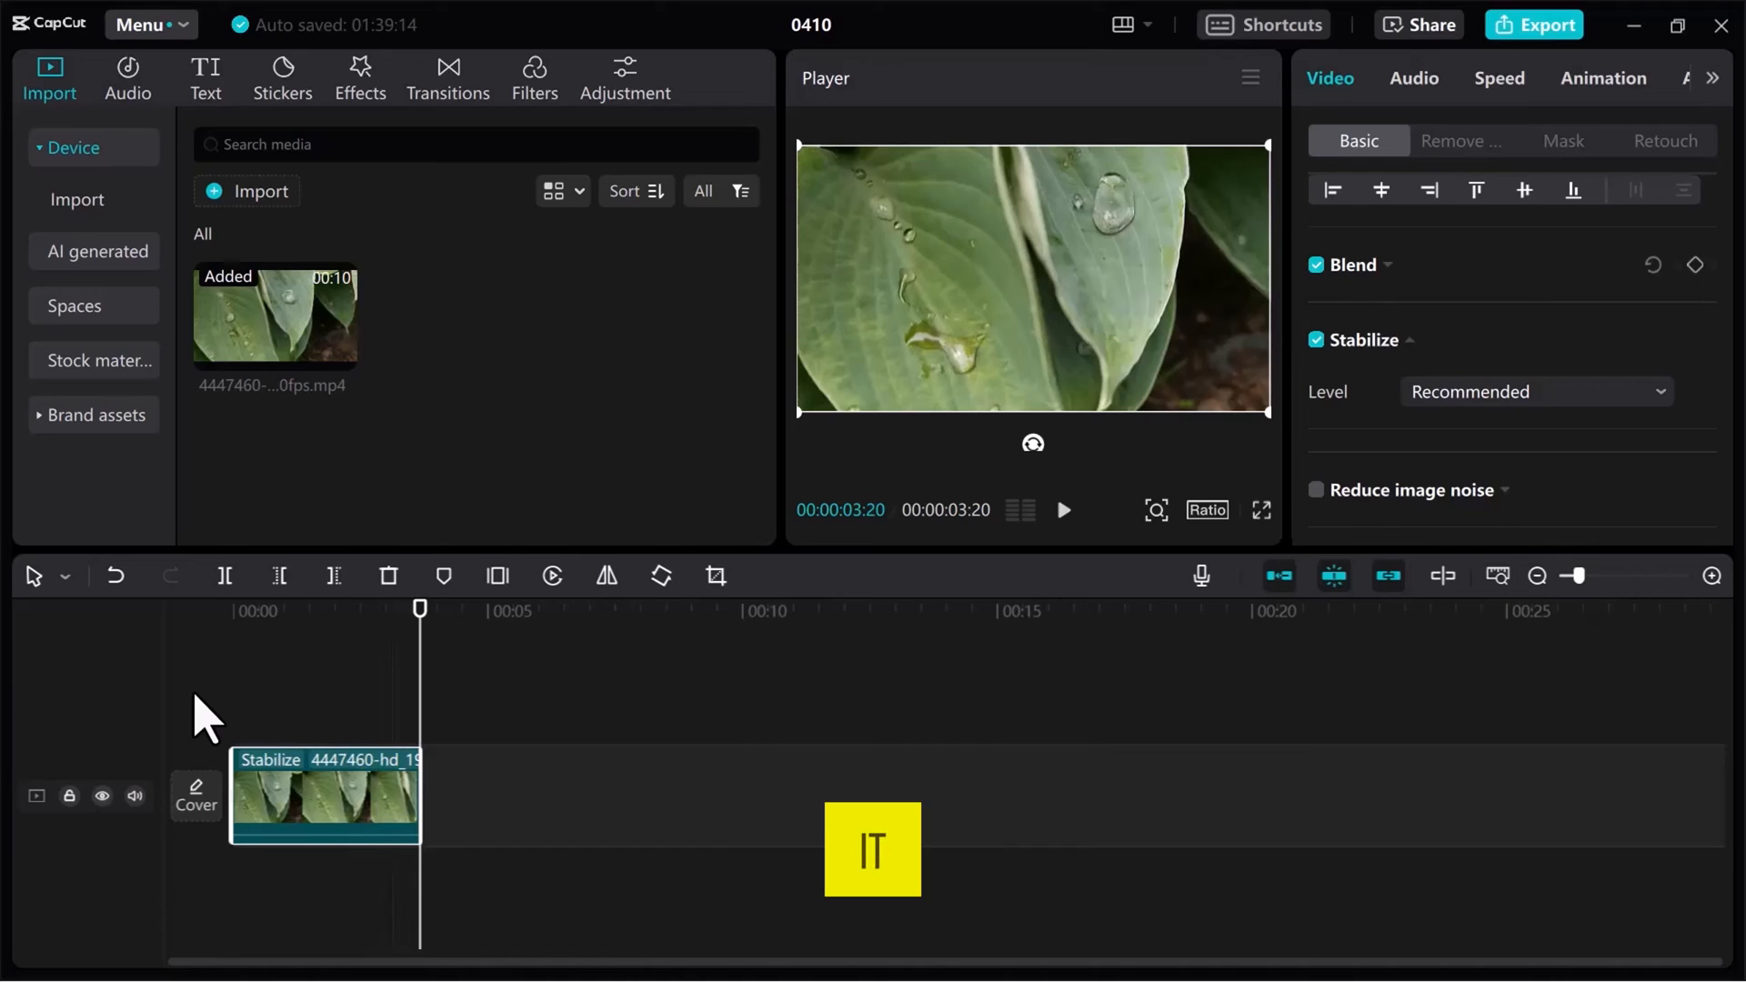